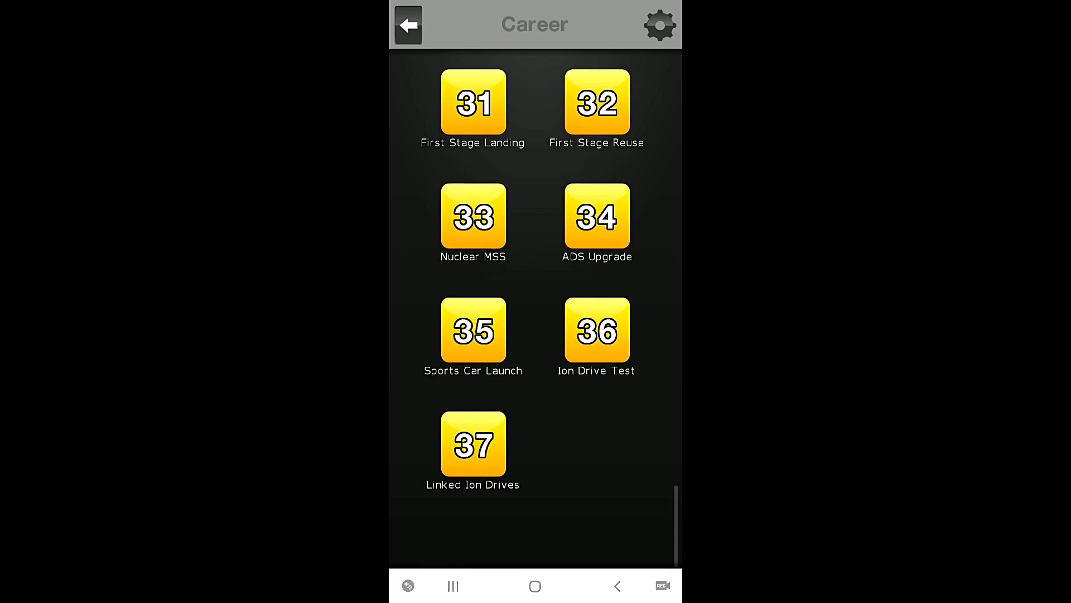
# Scroll the Career mission grid down to mission 31, First Stage Landing
pyautogui.scroll(-3)
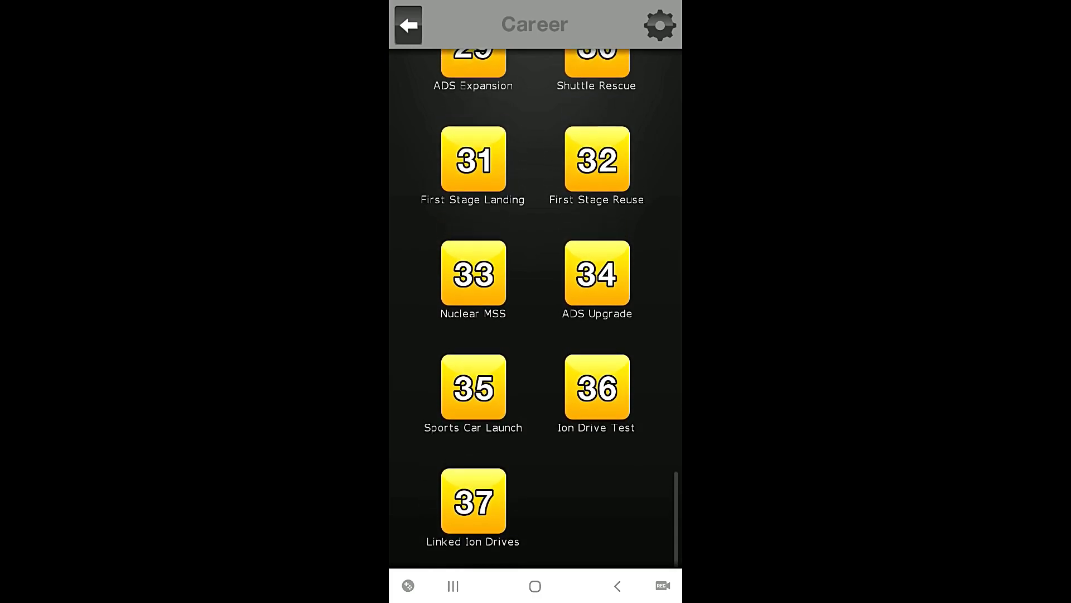
pyautogui.scroll(-3)
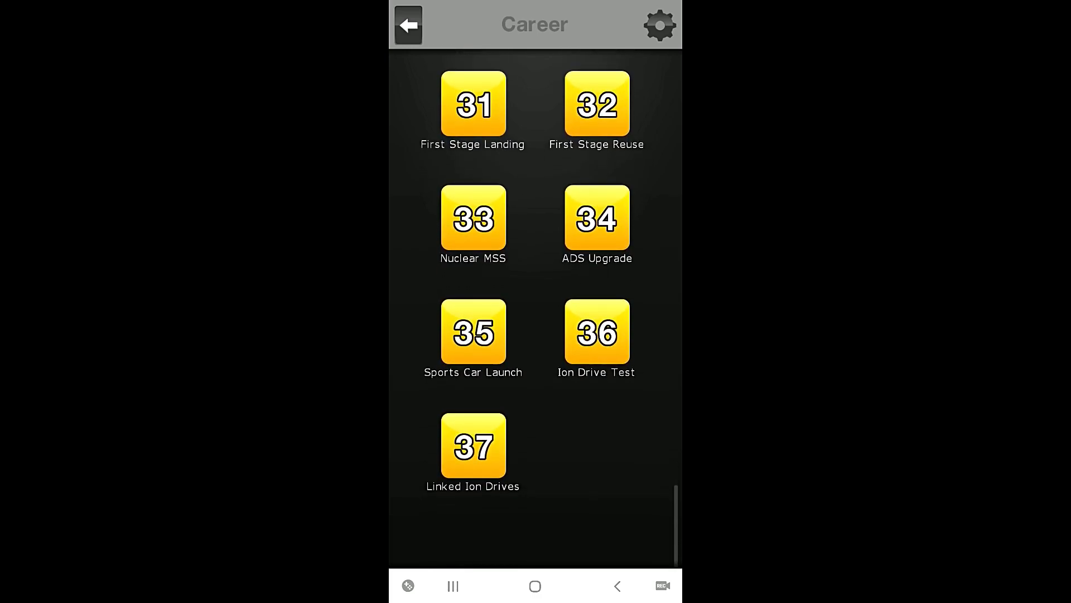
pyautogui.scroll(-3)
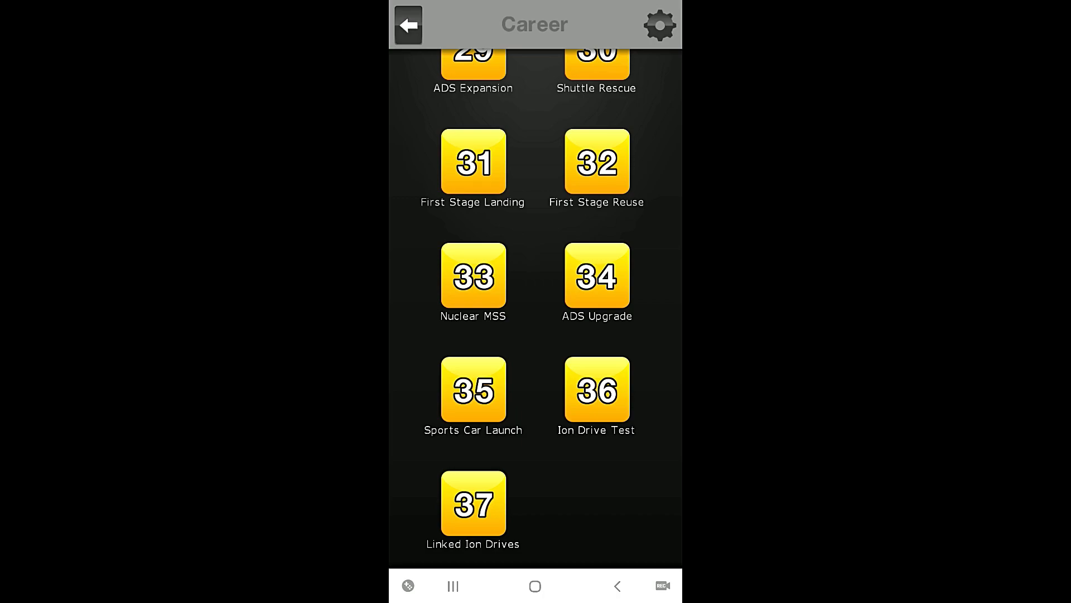
pyautogui.scroll(-3)
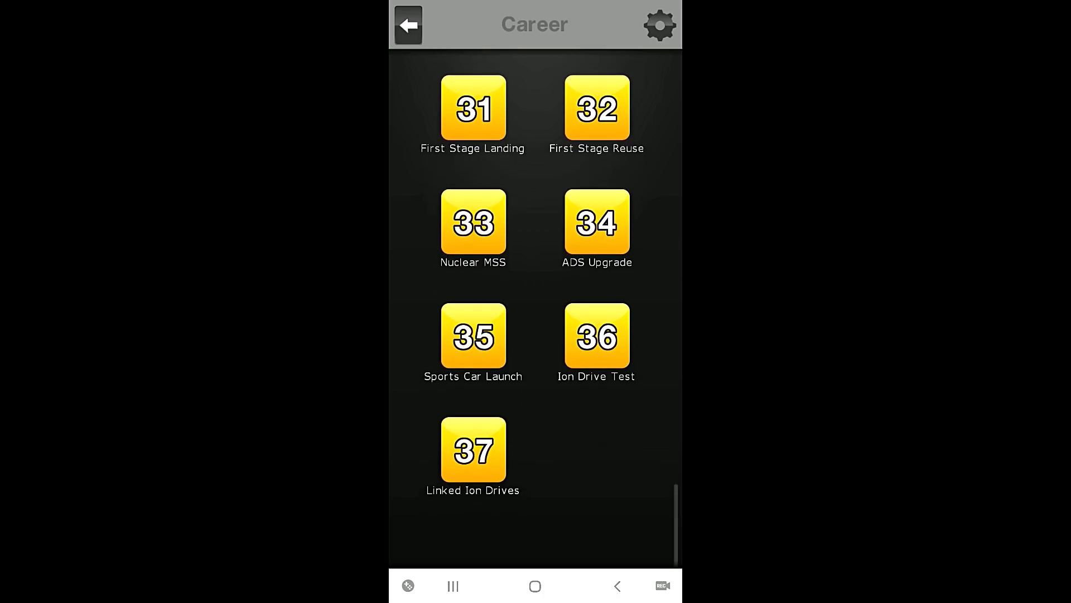
pyautogui.scroll(-3)
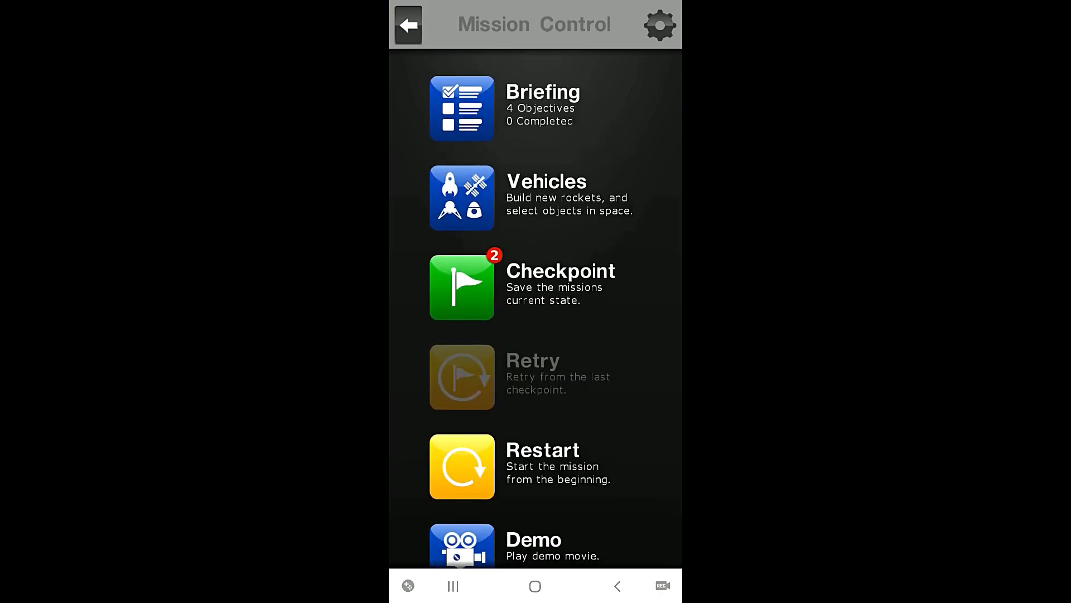
pyautogui.click(461, 107)
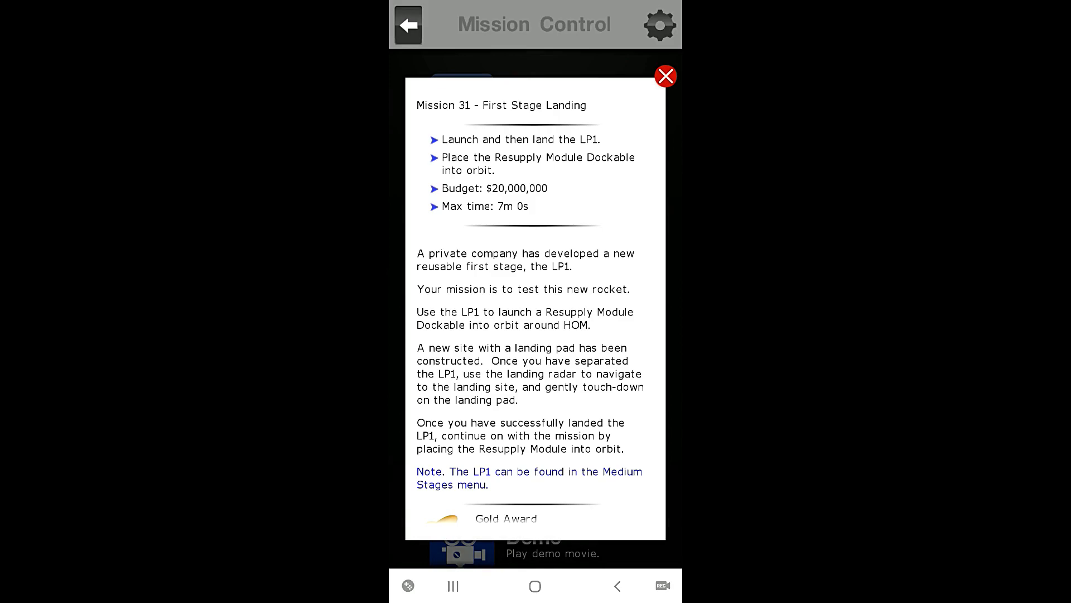
pyautogui.scroll(-3)
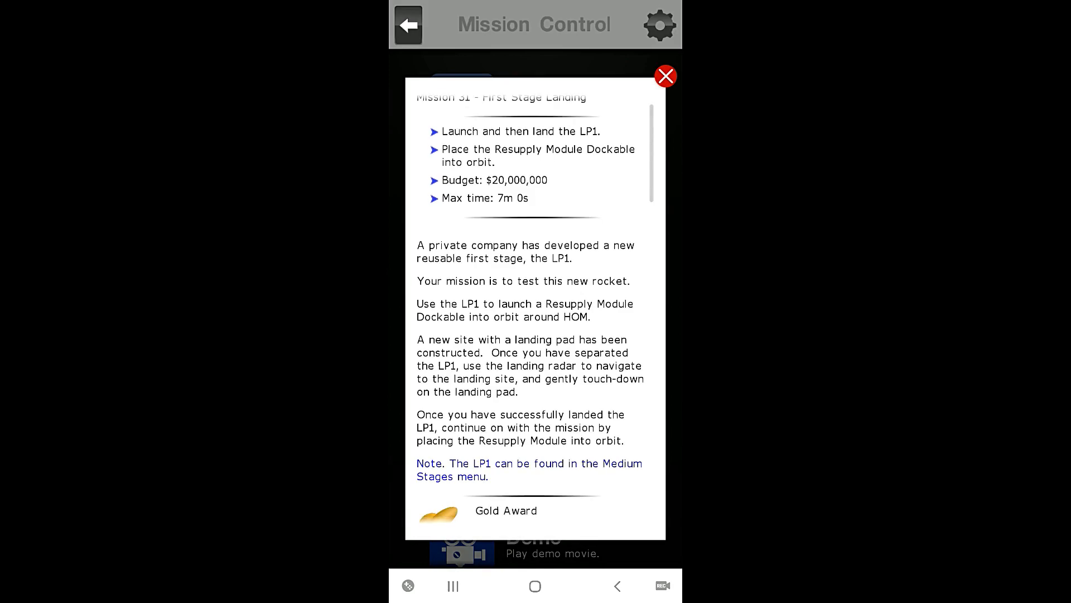
pyautogui.scroll(-3)
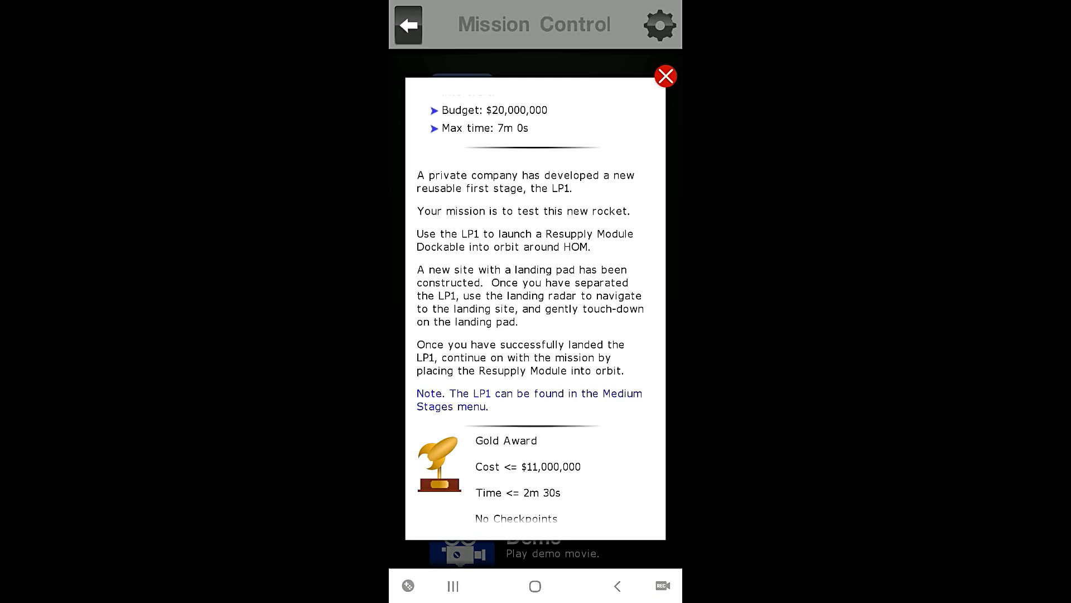
pyautogui.scroll(-3)
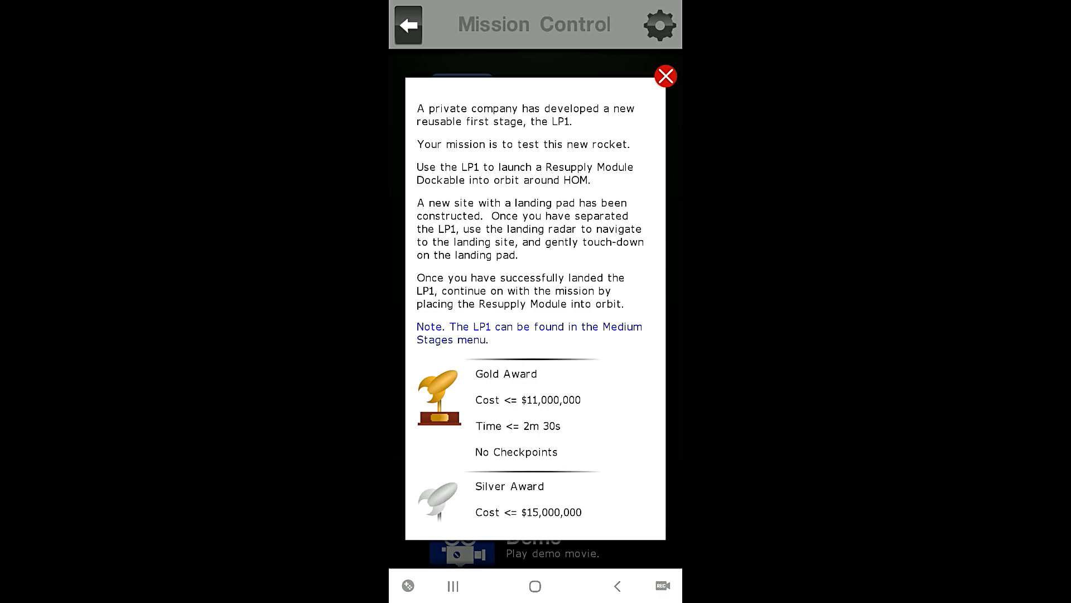
pyautogui.scroll(-3)
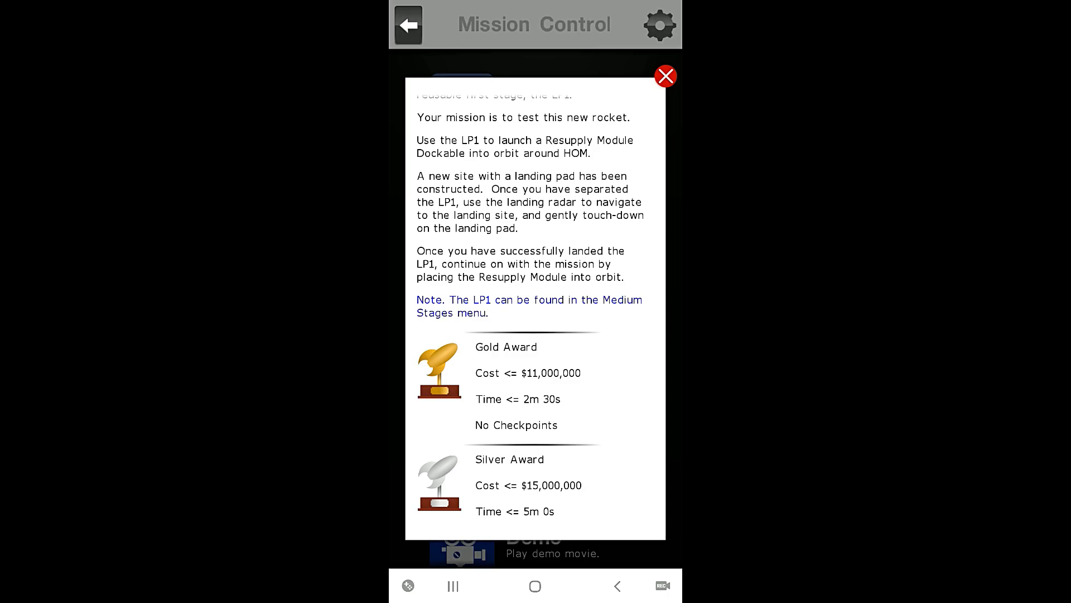
pyautogui.scroll(-3)
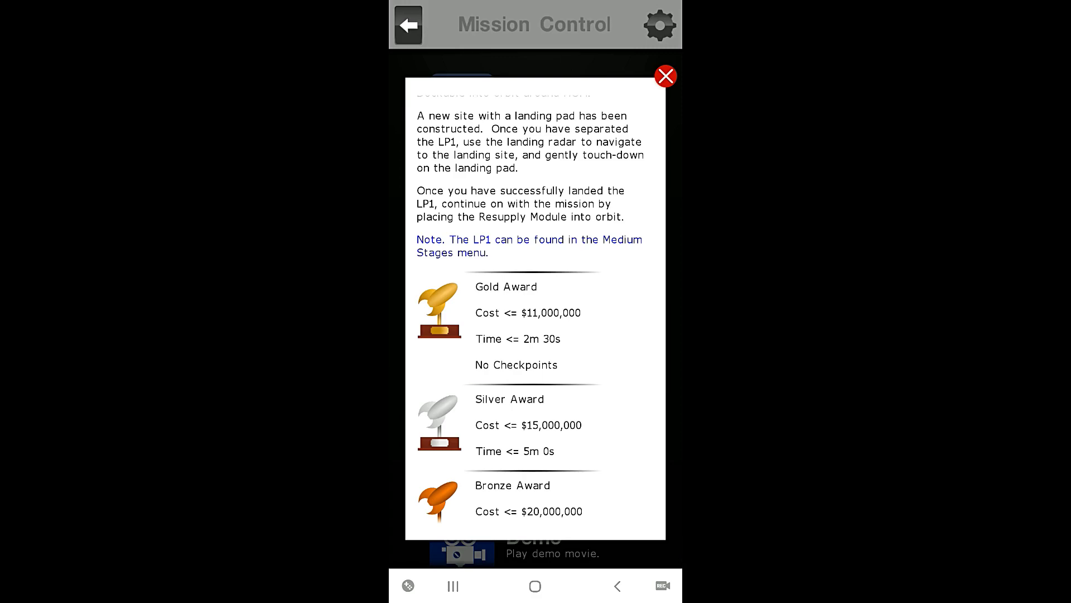
pyautogui.scroll(-3)
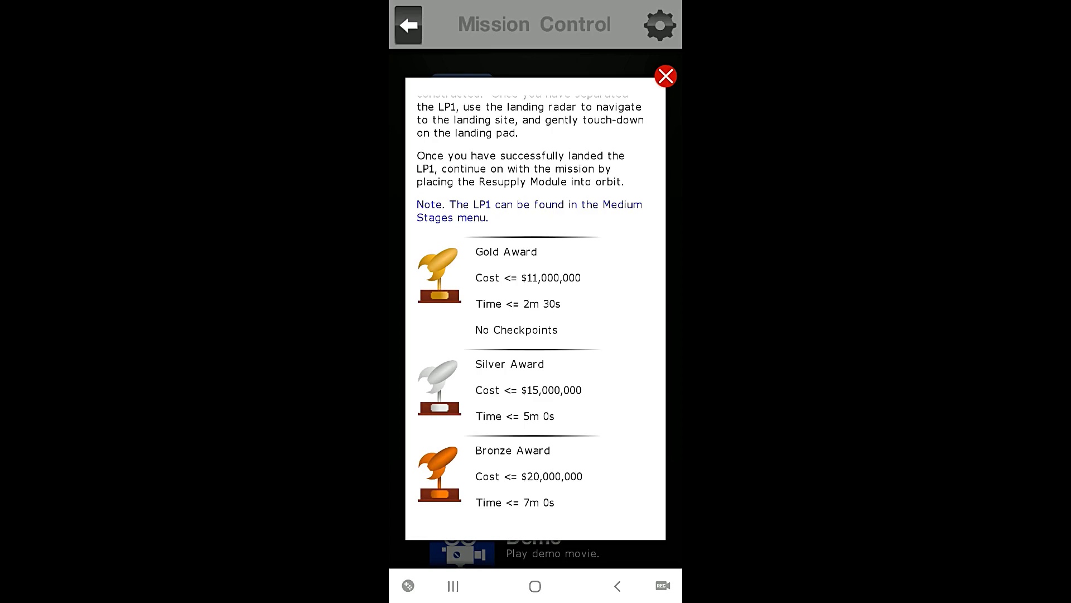
pyautogui.scroll(-3)
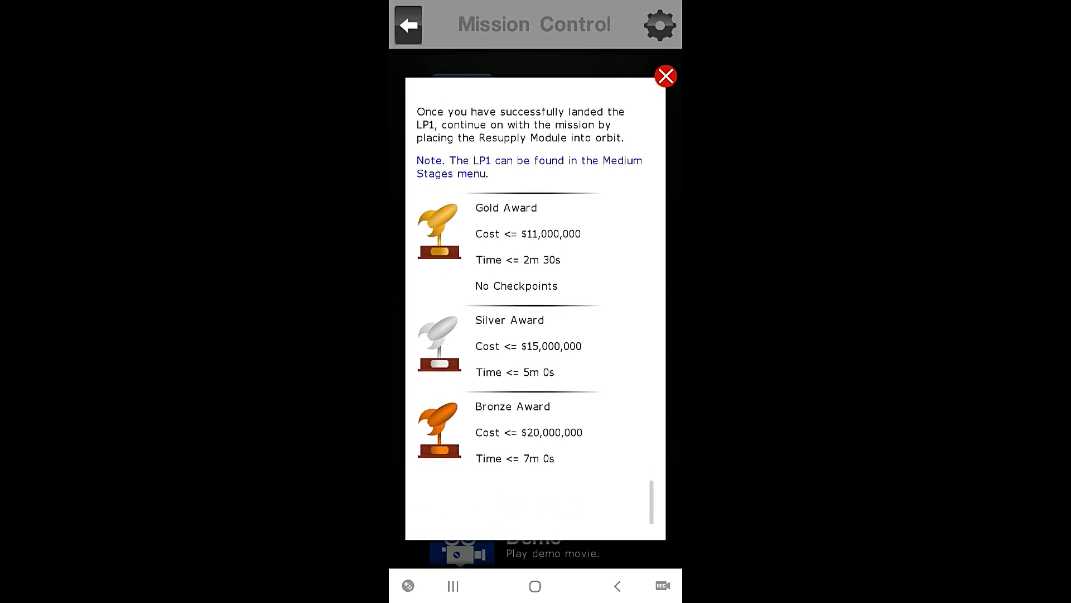
pyautogui.scroll(-3)
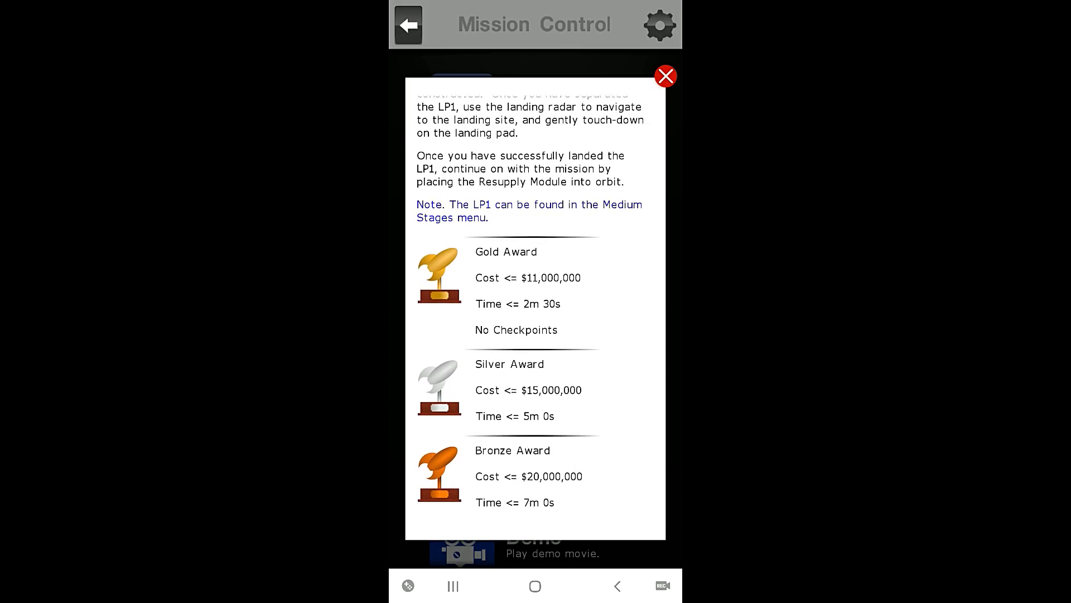
pyautogui.click(665, 76)
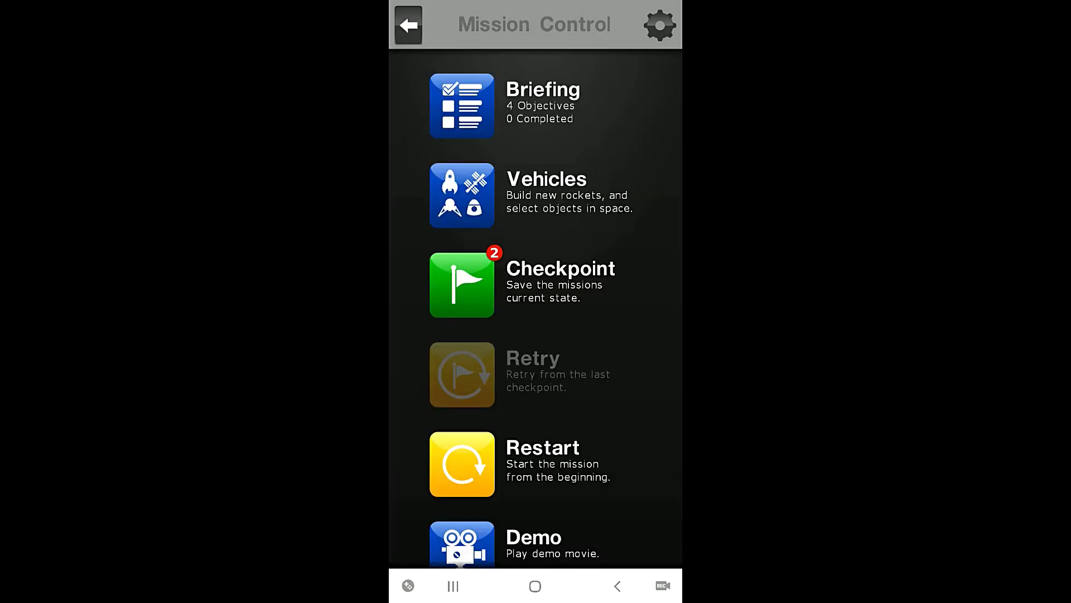
# Start building the rocket and add the Black Arrow connector above the LP1 first stage
pyautogui.click(462, 195)
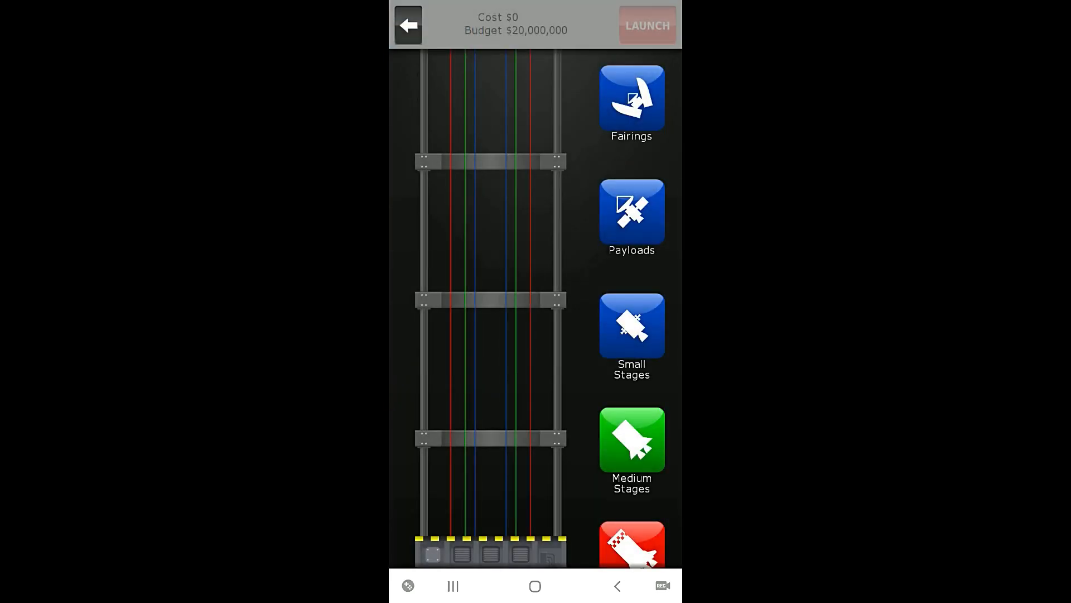
pyautogui.scroll(-3)
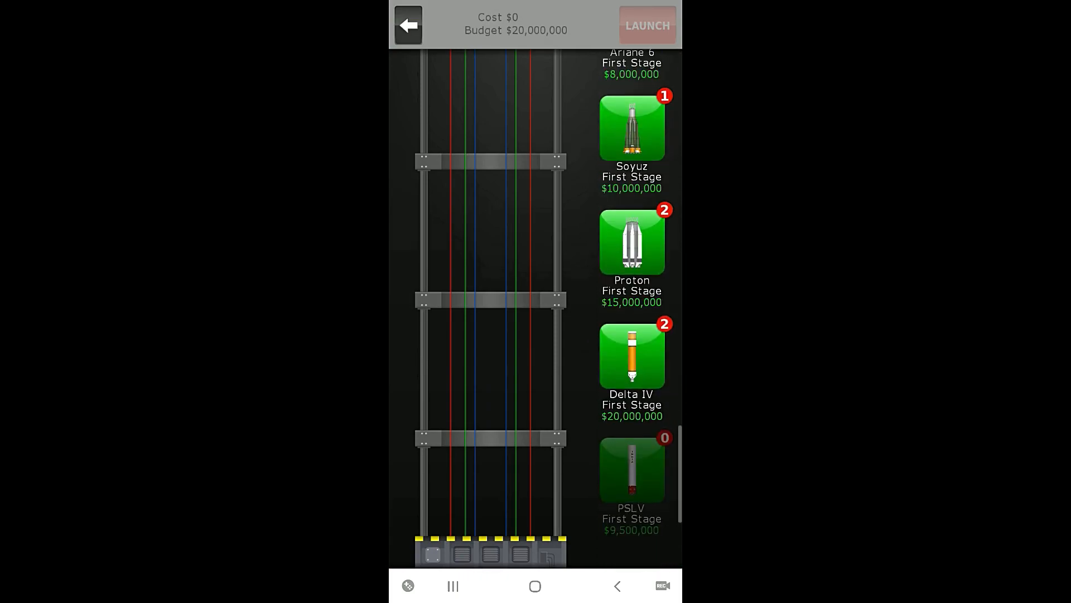
pyautogui.scroll(-3)
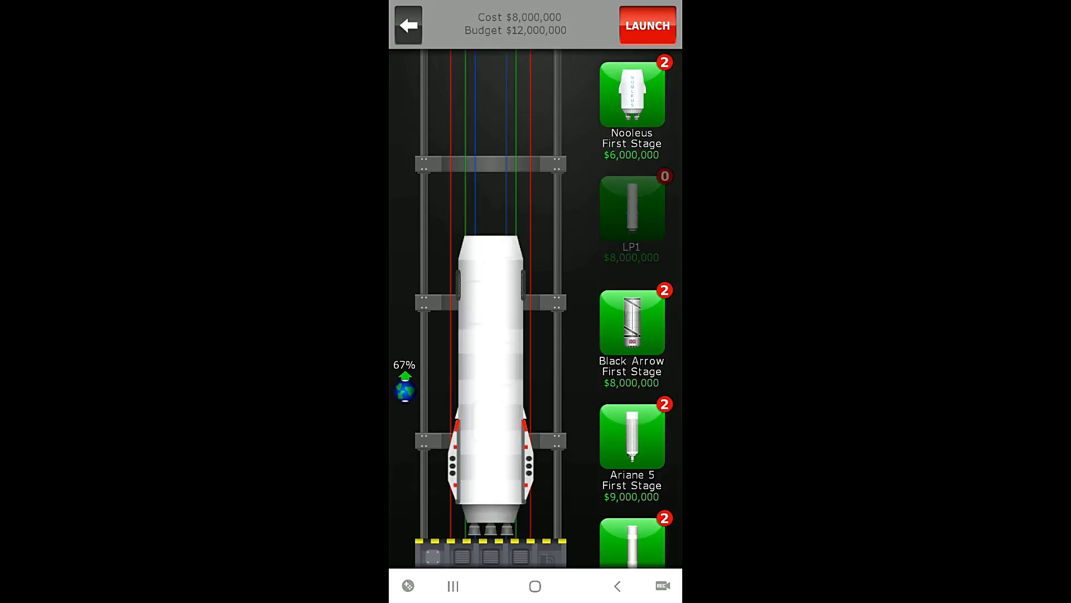
pyautogui.scroll(-3)
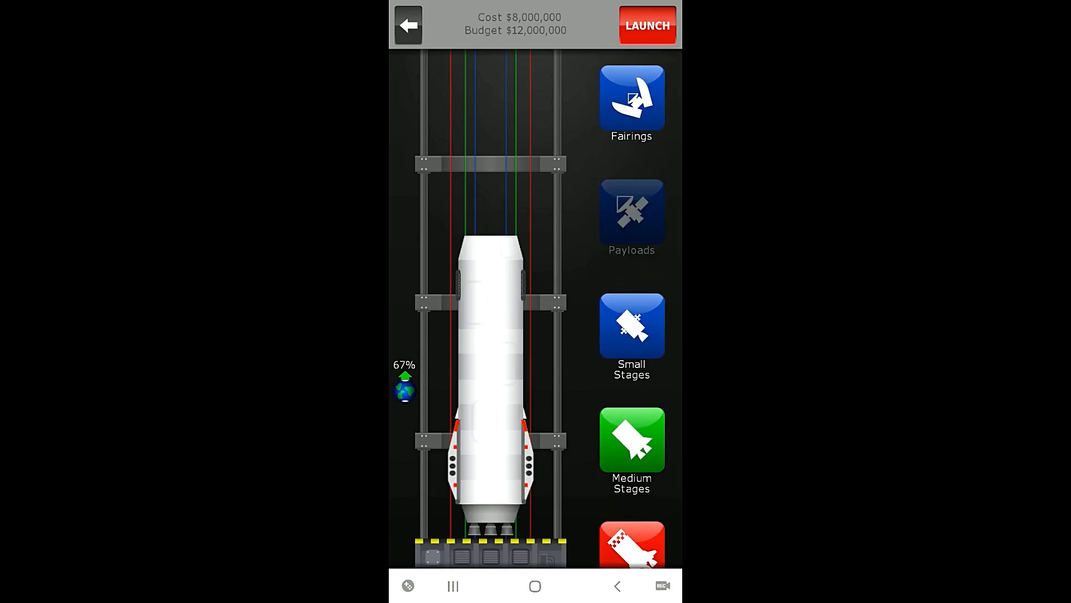
pyautogui.scroll(-3)
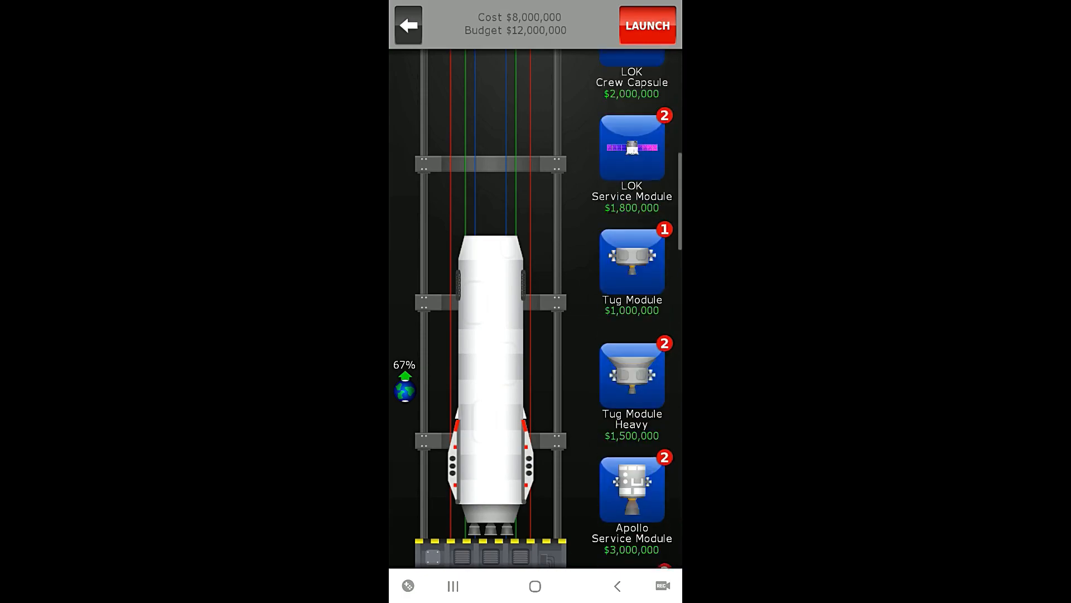
pyautogui.scroll(-3)
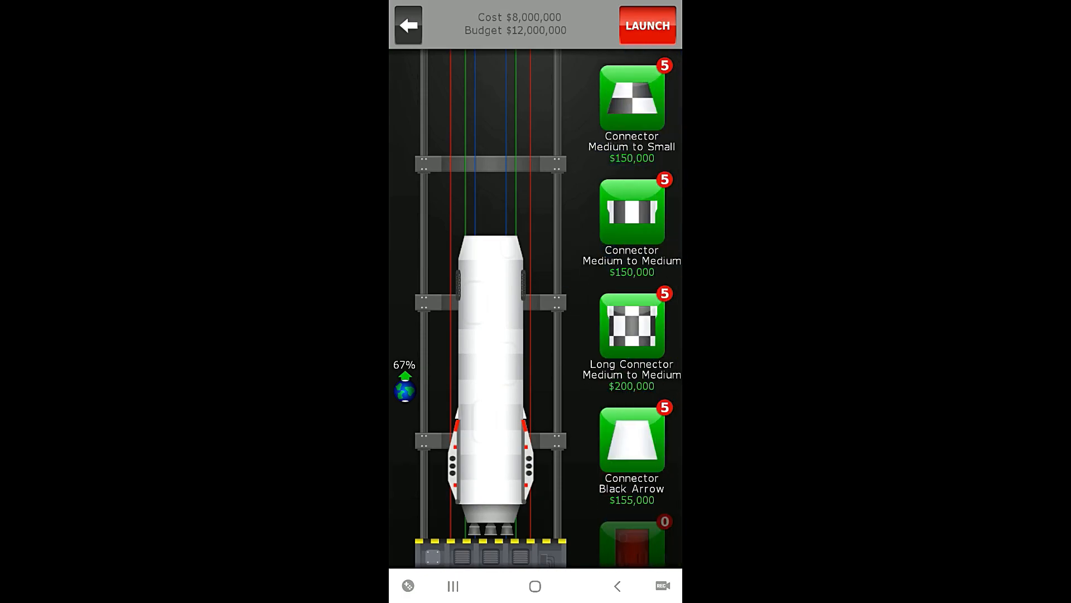
pyautogui.scroll(-3)
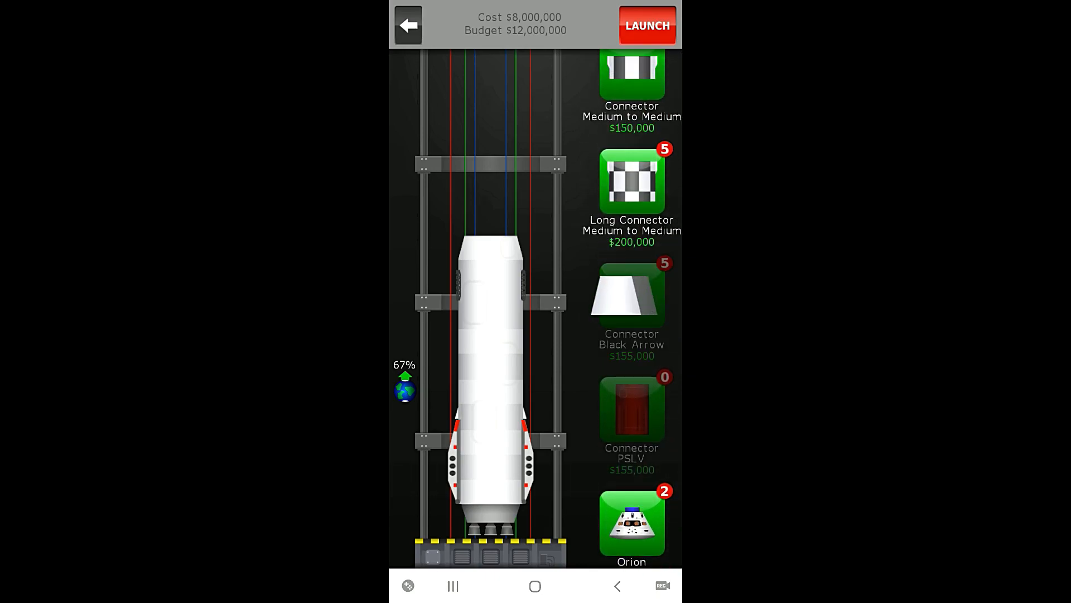
pyautogui.click(631, 296)
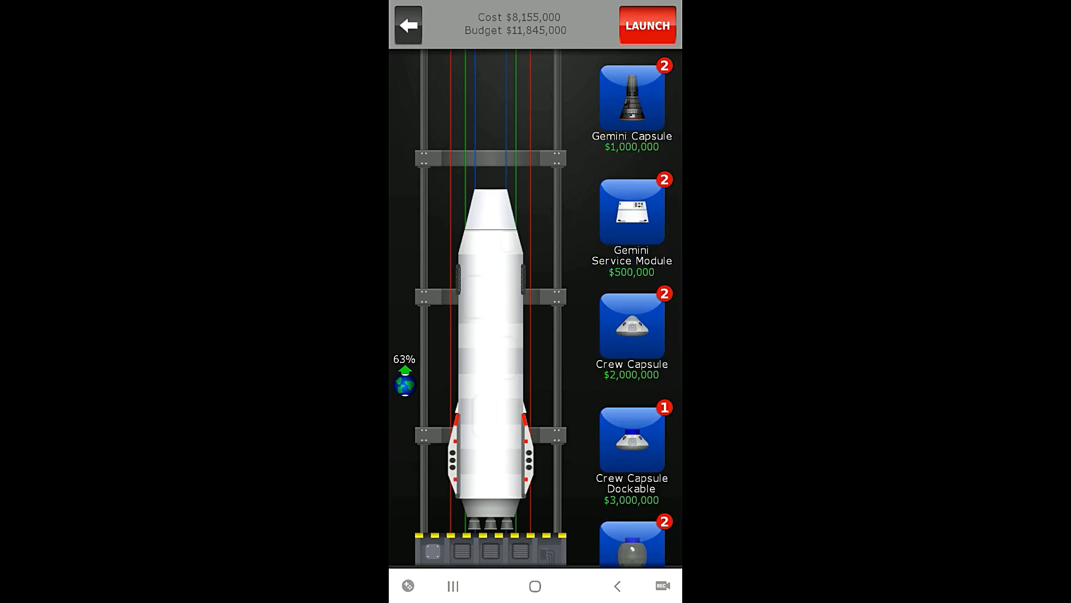
pyautogui.scroll(-3)
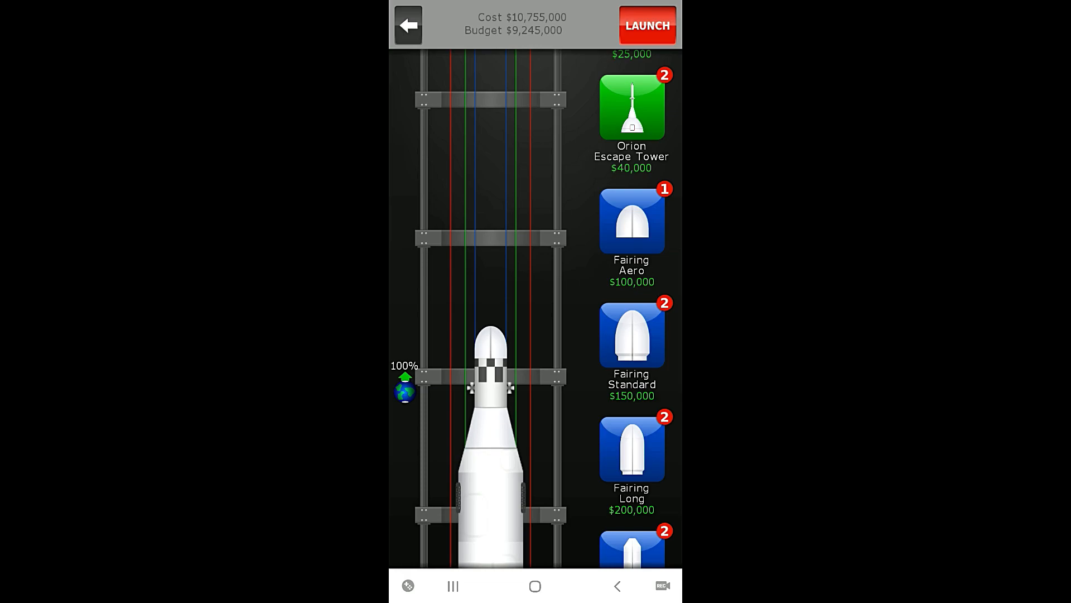
# Launch the assembled rocket
pyautogui.click(646, 26)
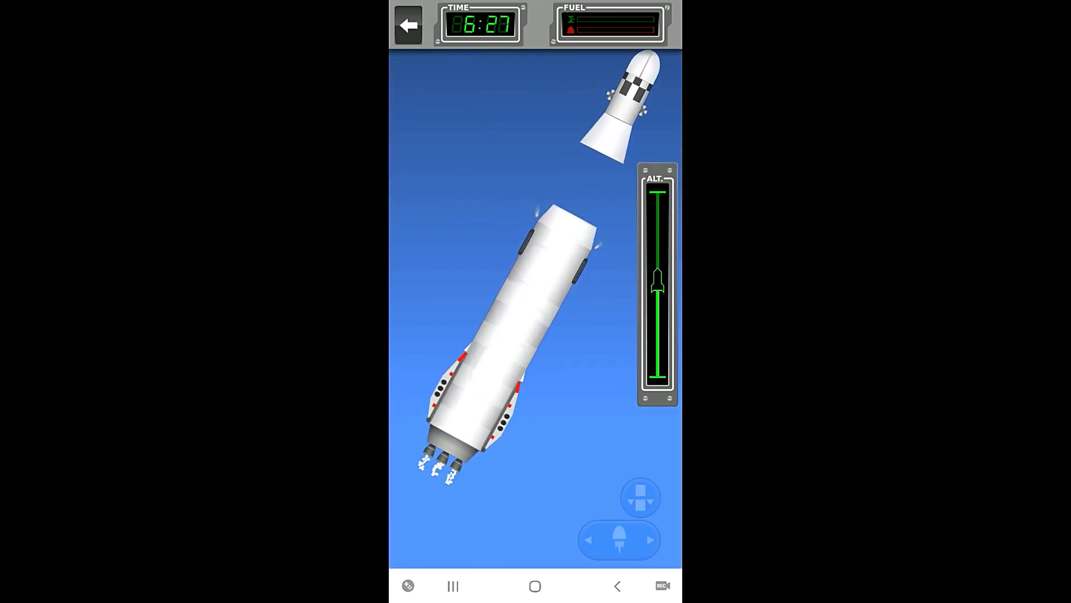
# Take control of the separated first stage, then fire and shut off its engine
pyautogui.click(618, 539)
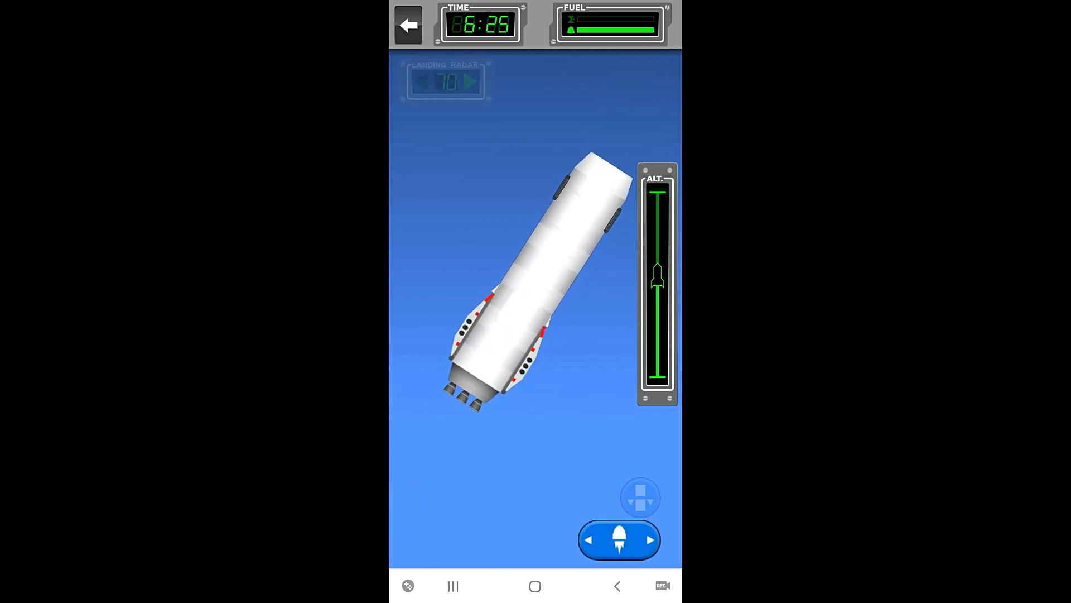
pyautogui.click(619, 540)
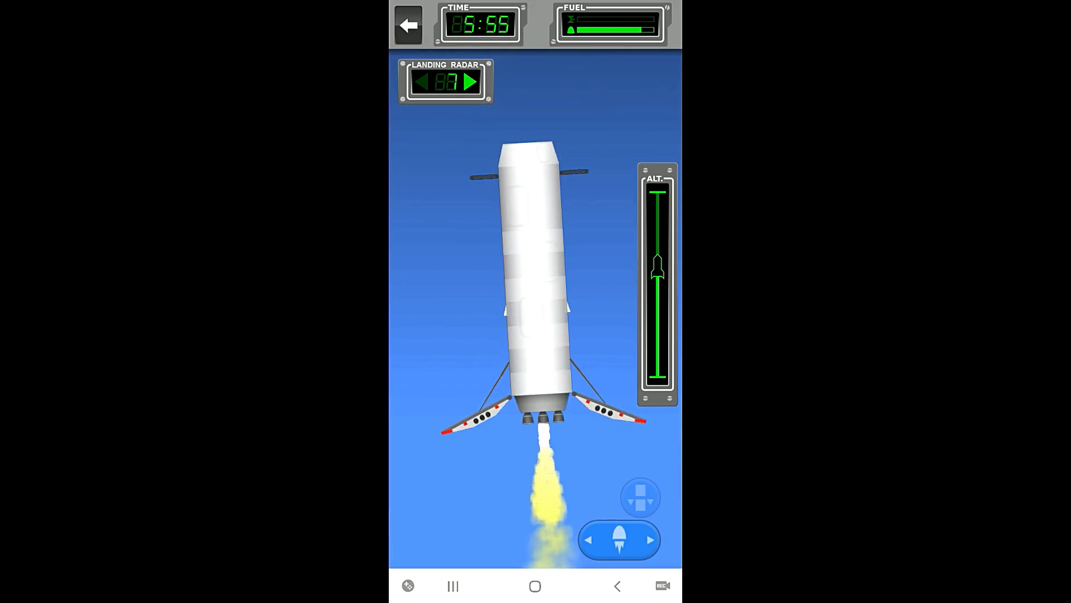
pyautogui.click(619, 540)
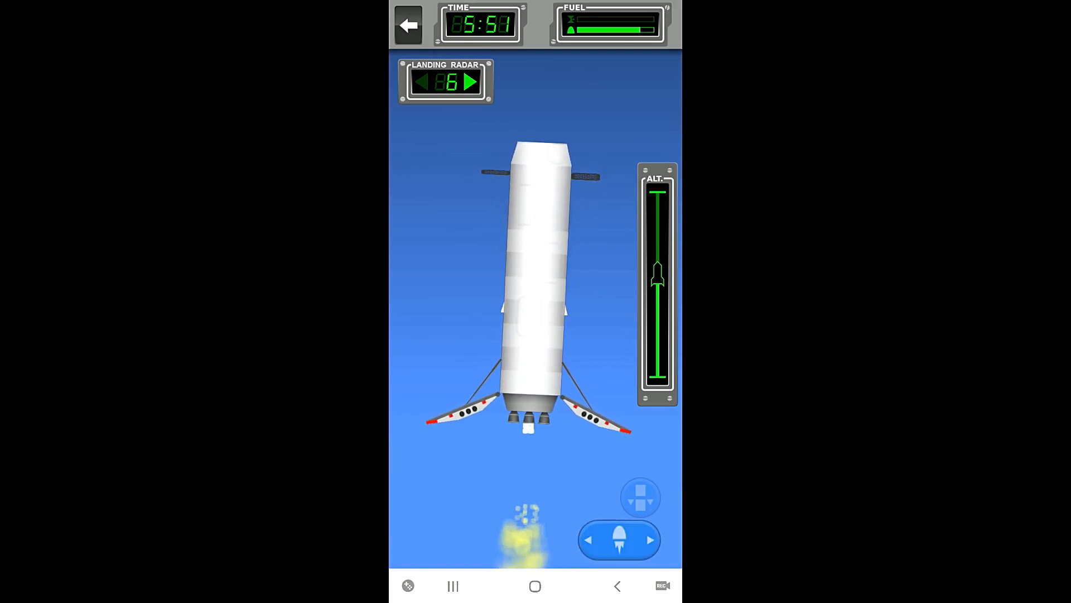
pyautogui.click(619, 539)
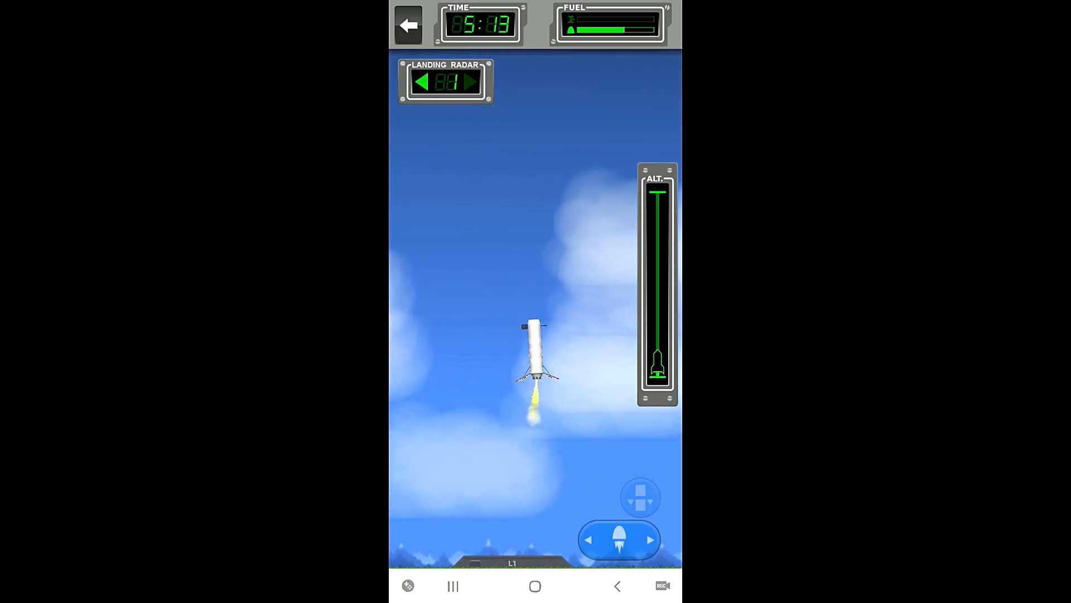
# Fire the first stage engine for the landing burn onto pad L1
pyautogui.click(618, 539)
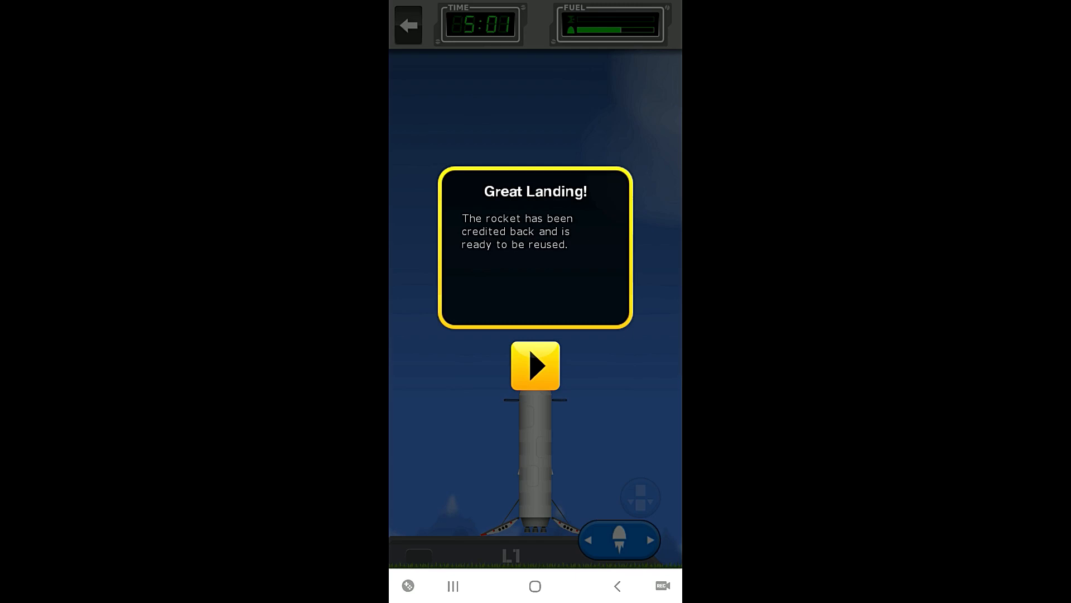
# Dismiss the Great Landing message and continue the mission
pyautogui.click(535, 366)
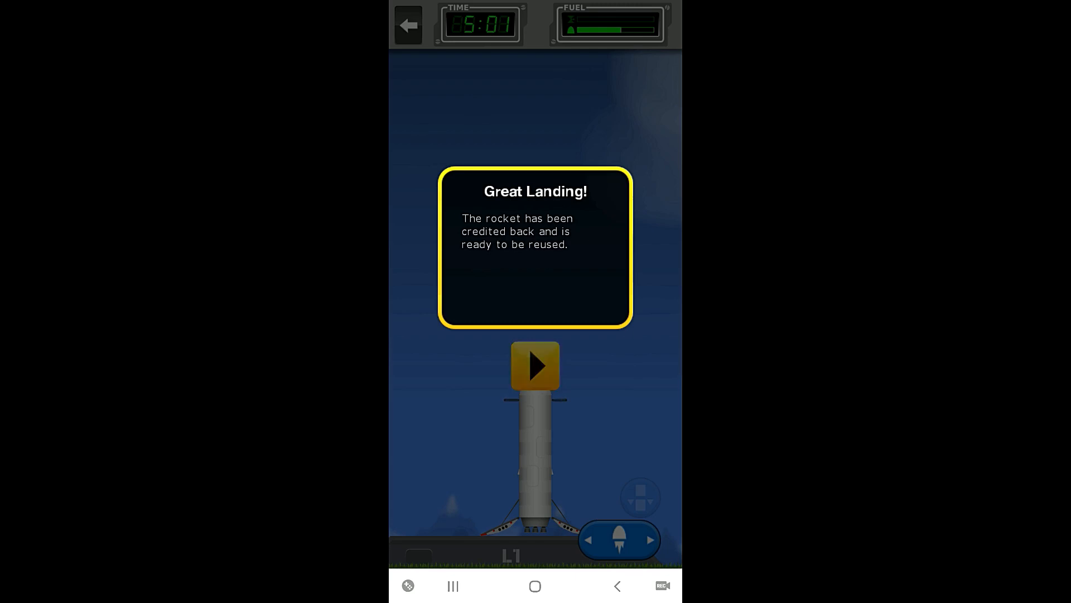
pyautogui.click(536, 366)
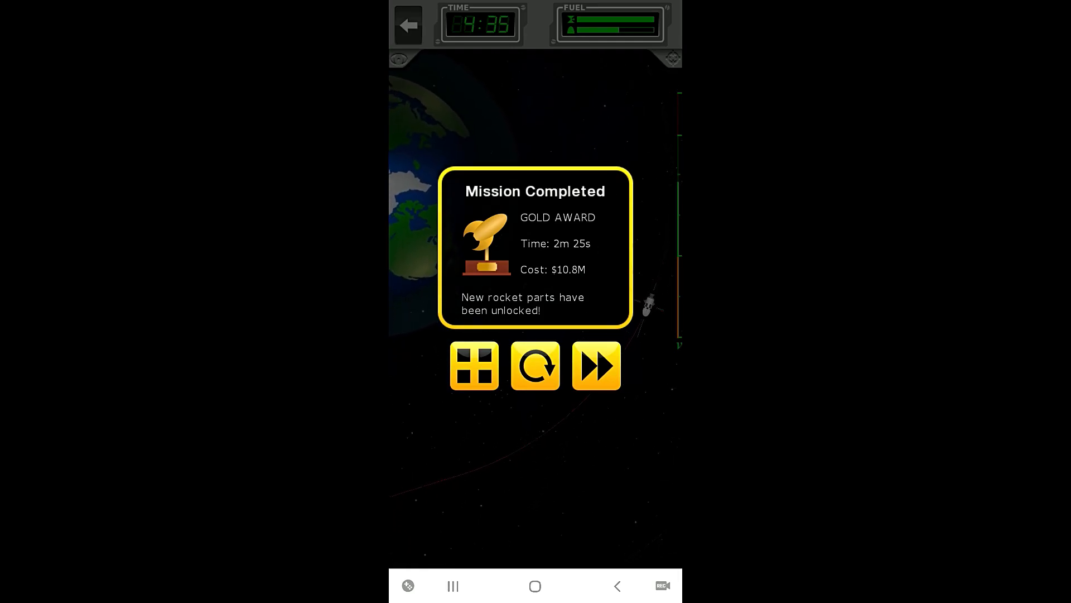
# Return to the Career list and scroll to missions 31 through 37
pyautogui.click(472, 365)
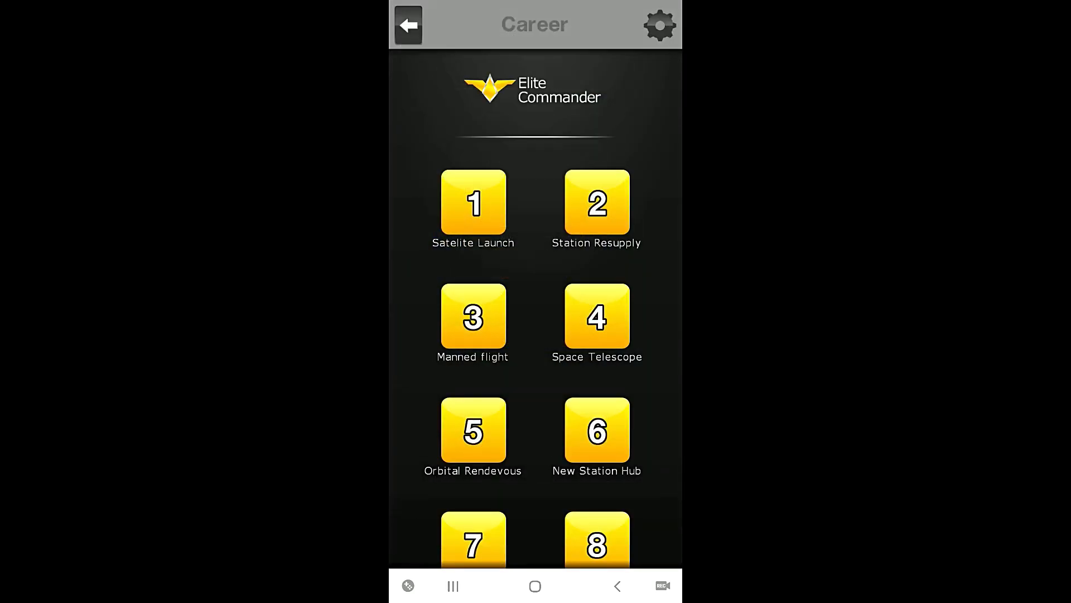
pyautogui.scroll(-3)
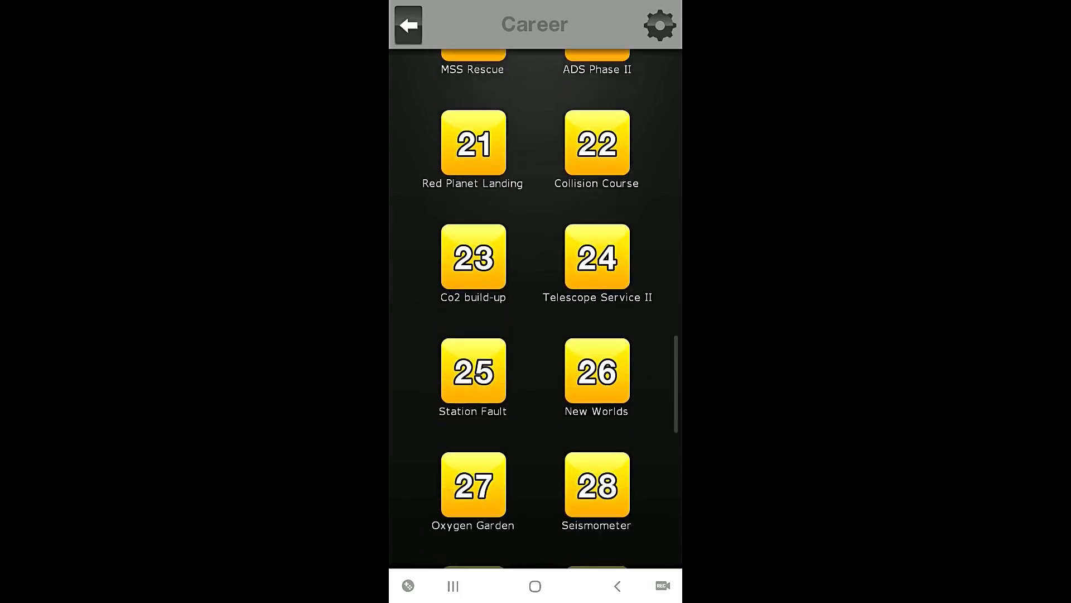
pyautogui.scroll(-3)
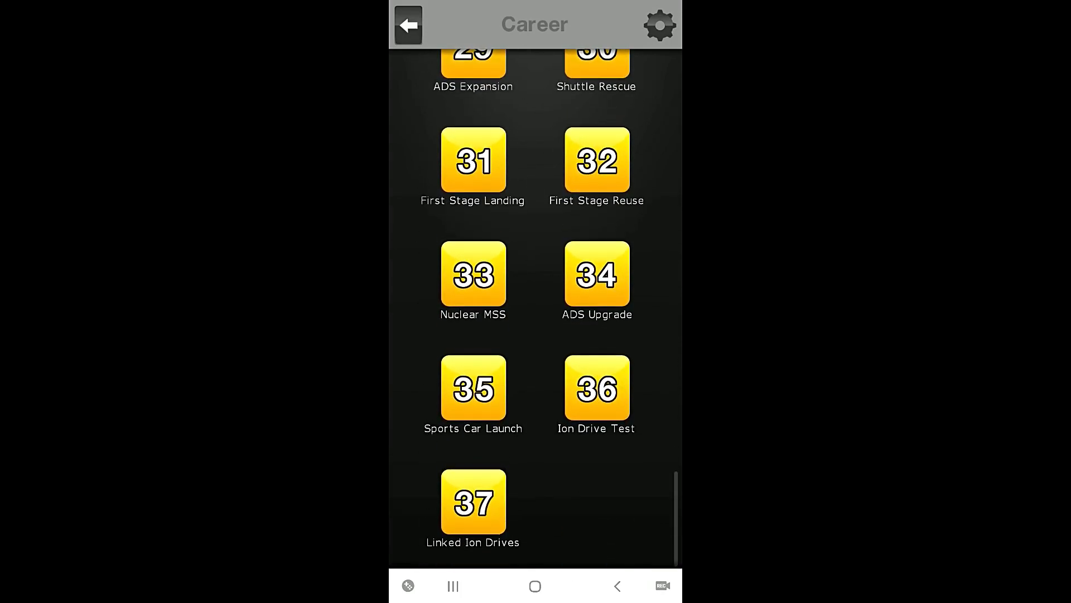